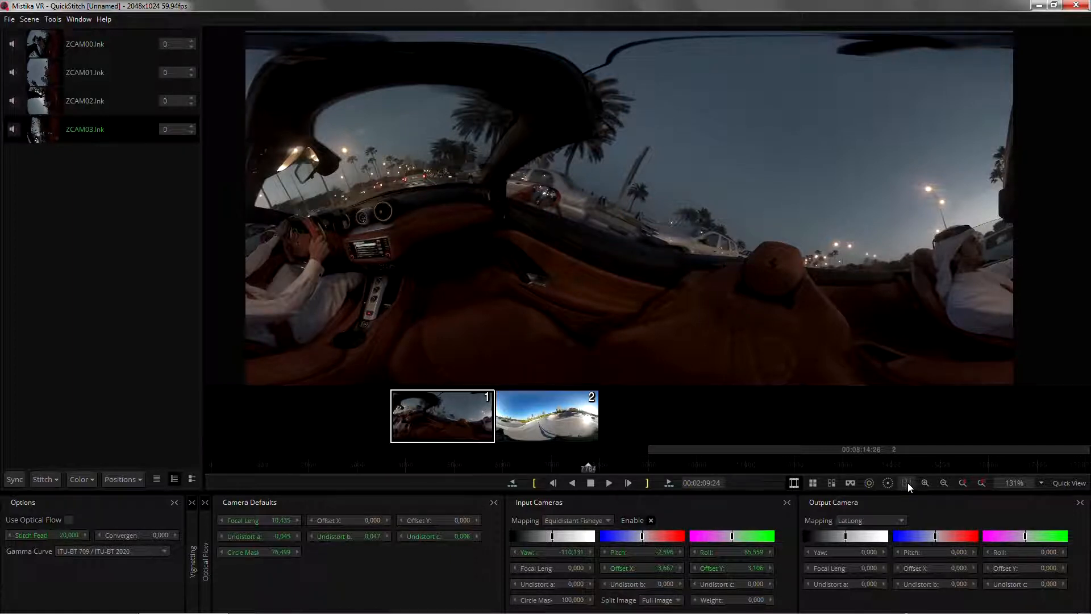
- Turn on the alignment grid over the car-interior panorama
click(906, 483)
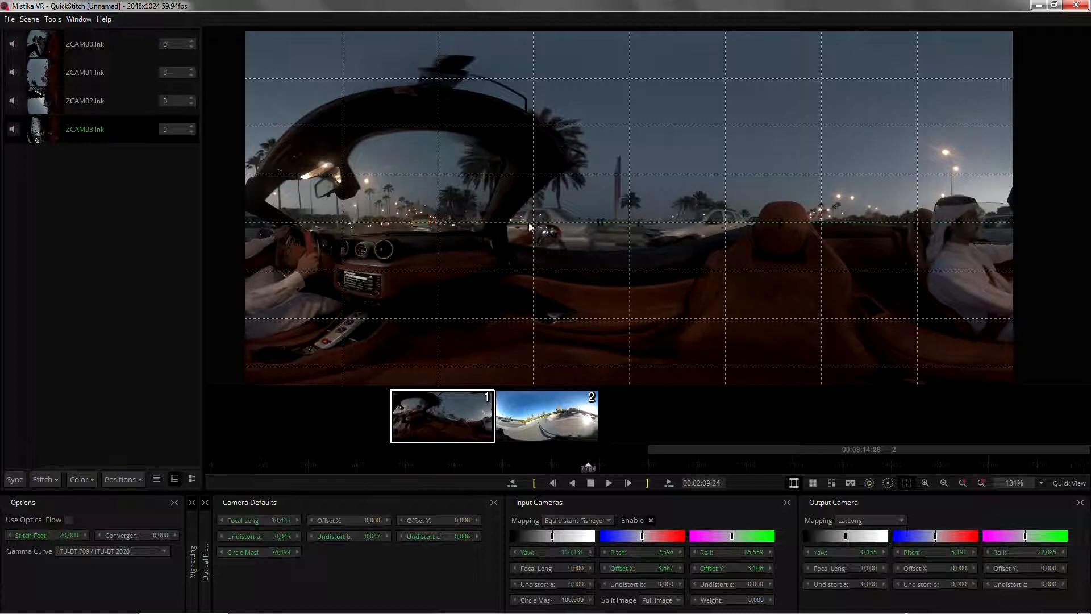
mouse_move(623, 253)
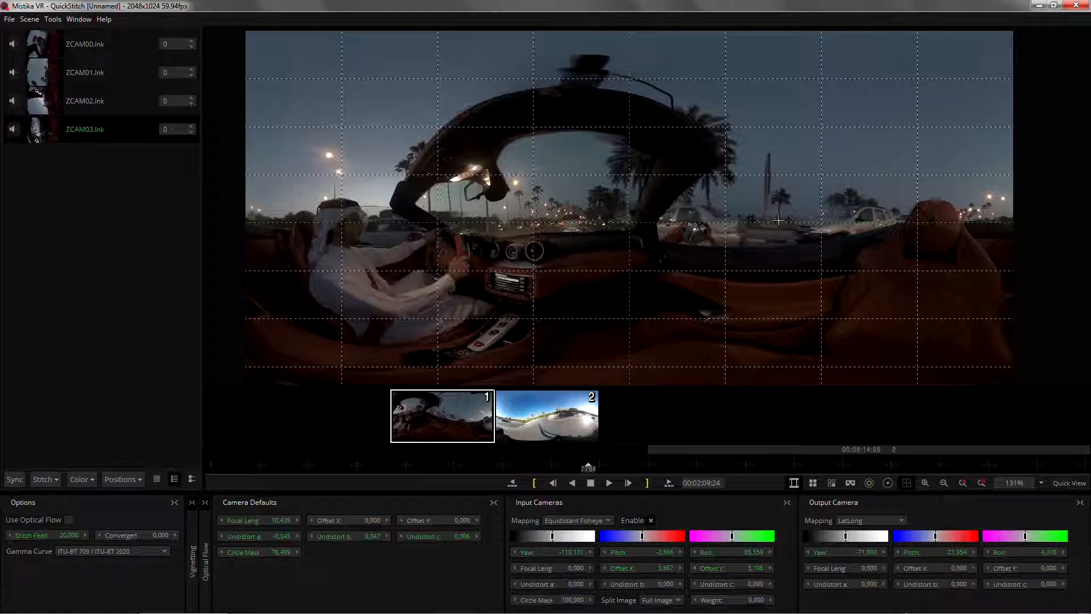
- Rotate the car shot until the horizon is level and palms and poles stand upright
drag(778, 221, 633, 224)
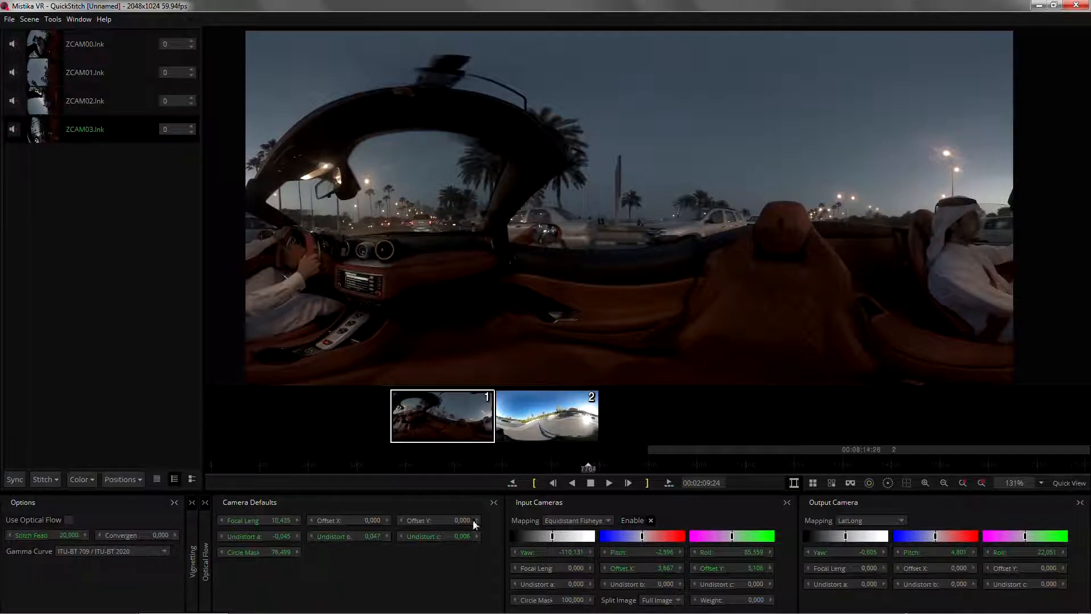
- Apply Positions > Bake In Output Camera to the car shot
click(121, 478)
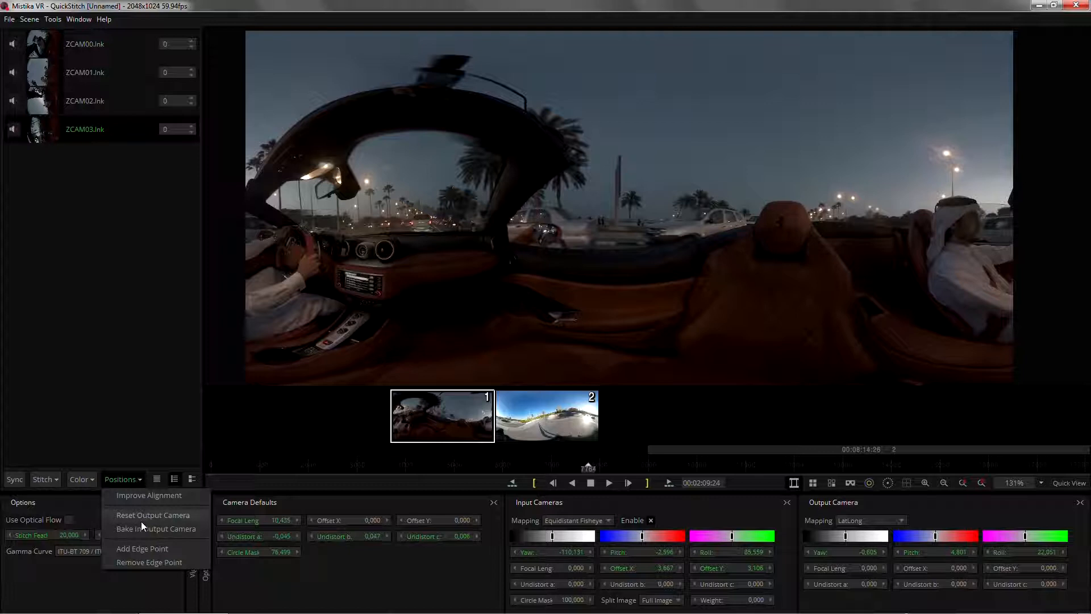
click(153, 515)
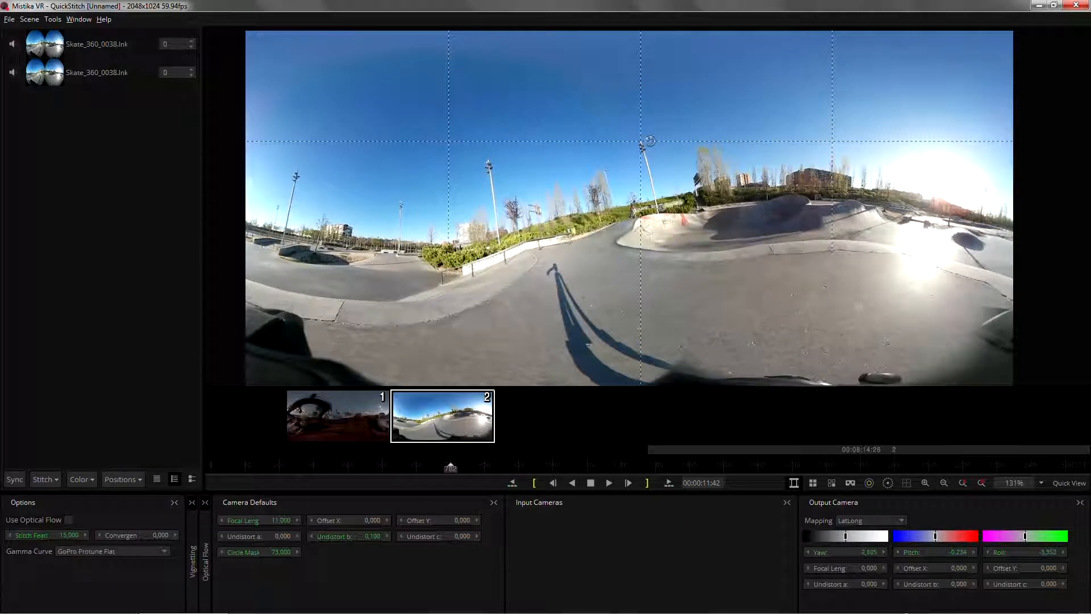
- Tilt the skatepark panorama so the horizon is level and lamp posts vertical
drag(648, 139, 673, 136)
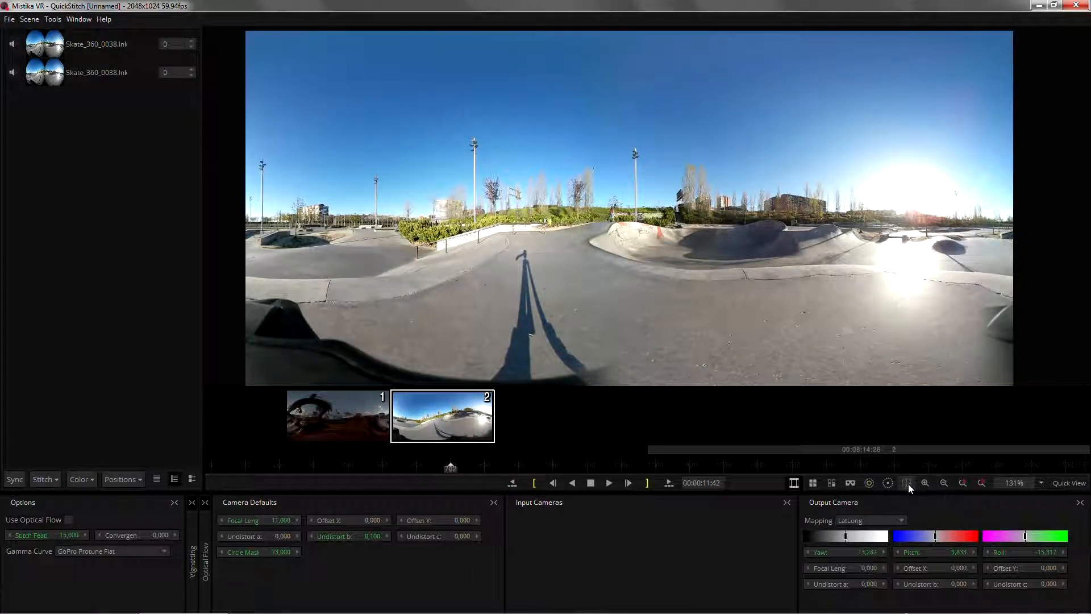
- Show the grid, bake in the skatepark levelling, and set Output Camera Yaw to about -29
click(906, 482)
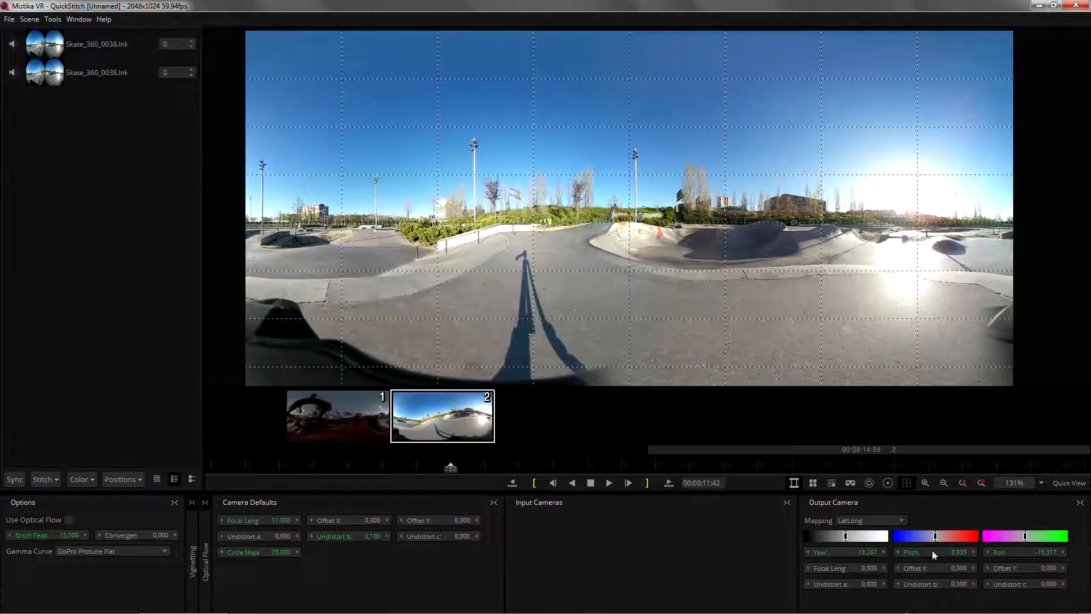
click(121, 478)
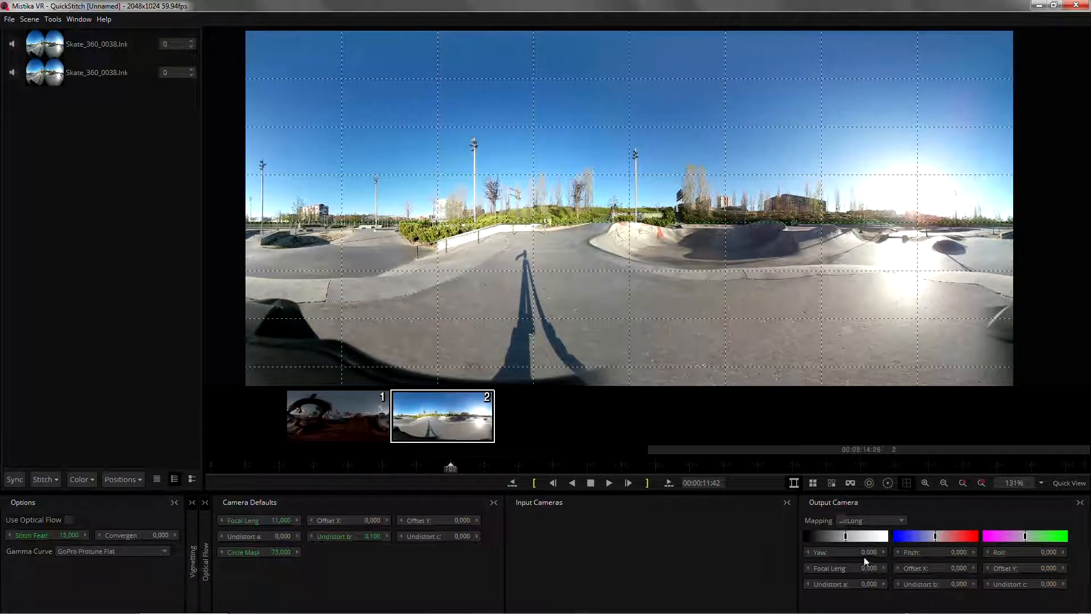
drag(846, 536, 783, 551)
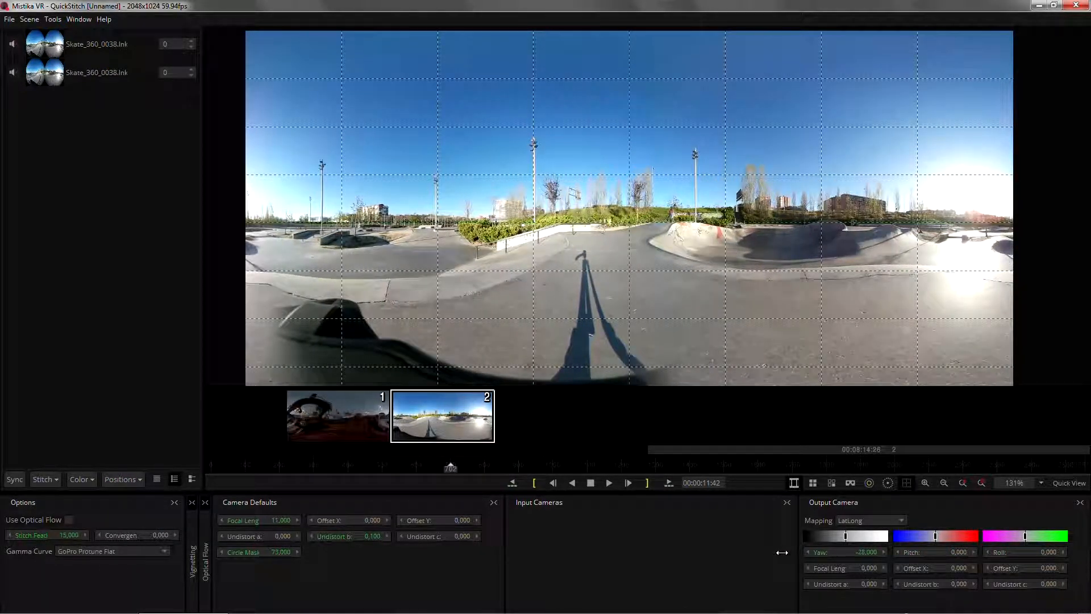
click(847, 552)
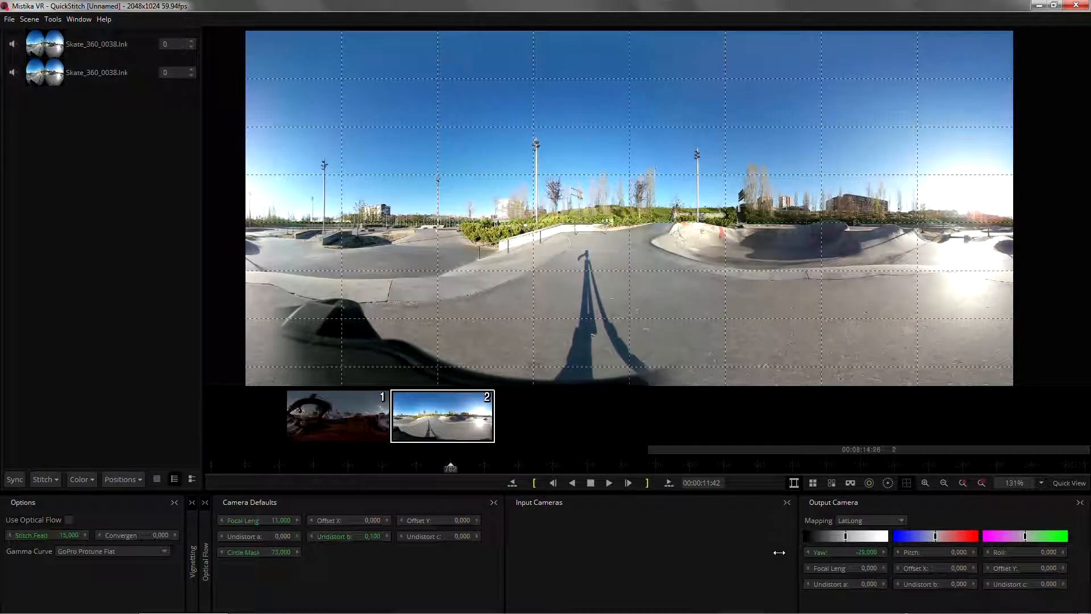